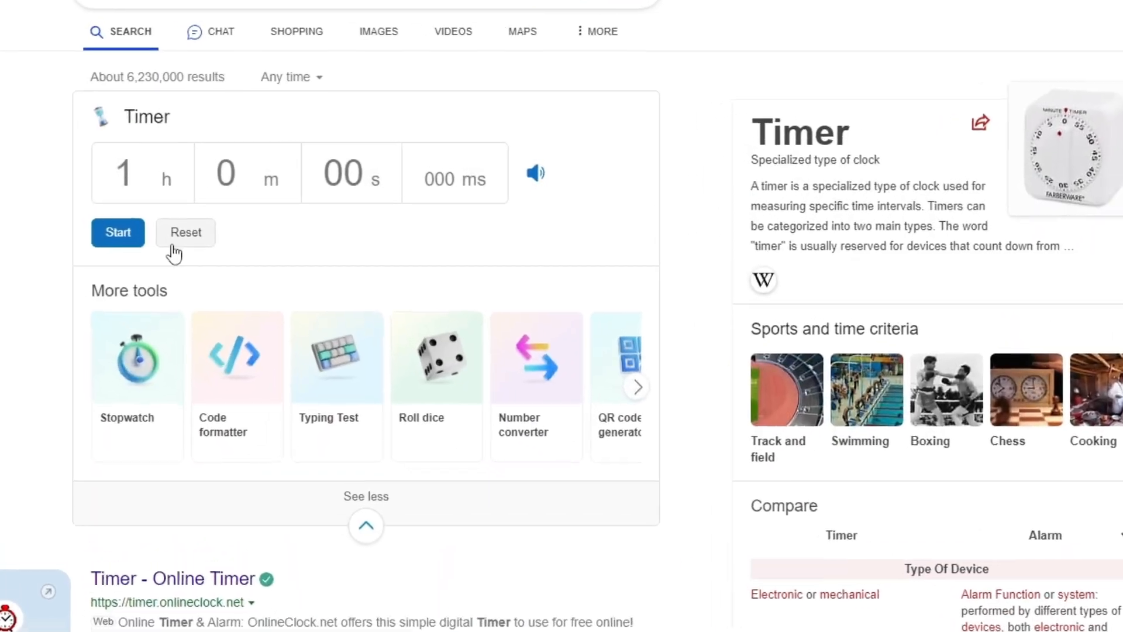
- Start the one-hour Google countdown timer as the build time limit
{"action": "left_click", "coordinate": [117, 231]}
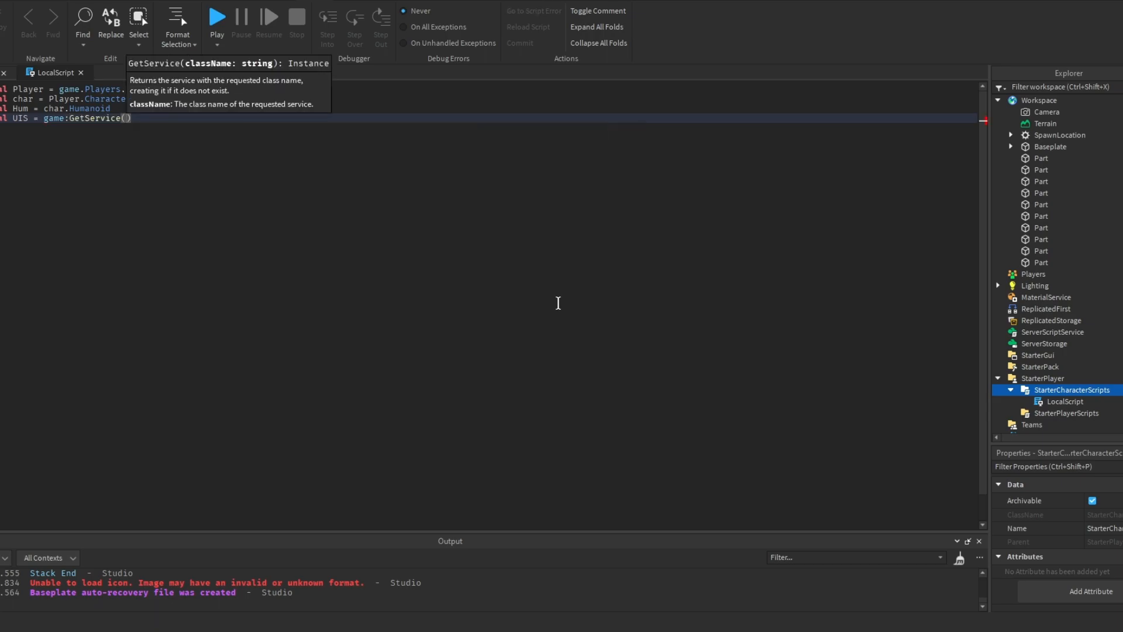
- Write the sprint handler: UserInputService, Key, Enum.KeyCode check, and CurrentCamera.FieldOfView
{"action": "type", "text": "\"UserInputService\")"}
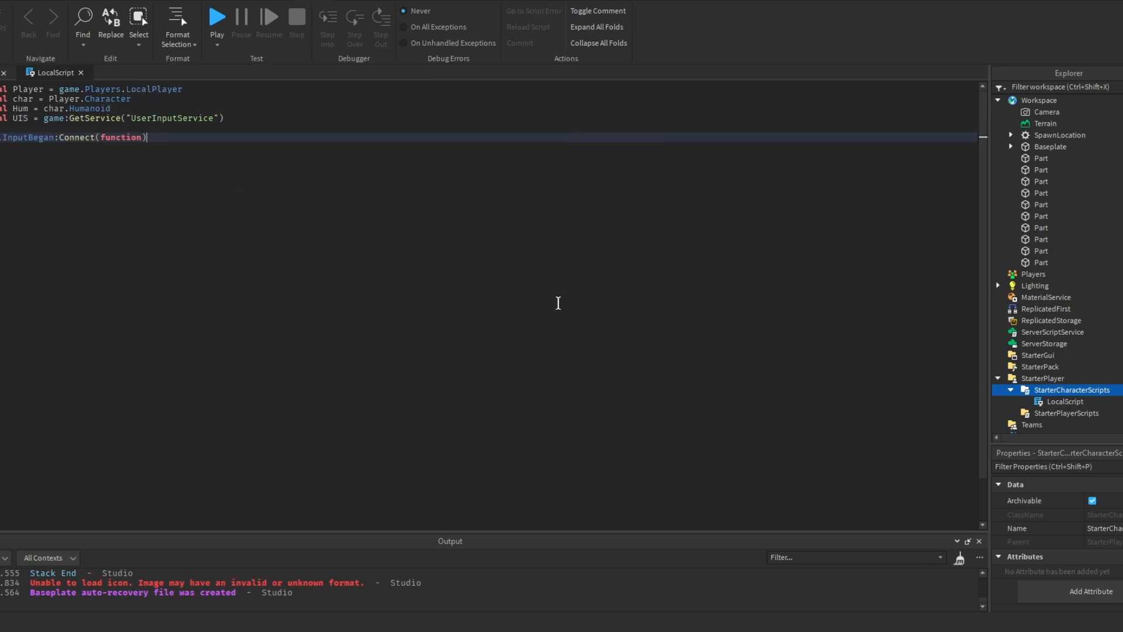
{"action": "type", "text": "Key)"}
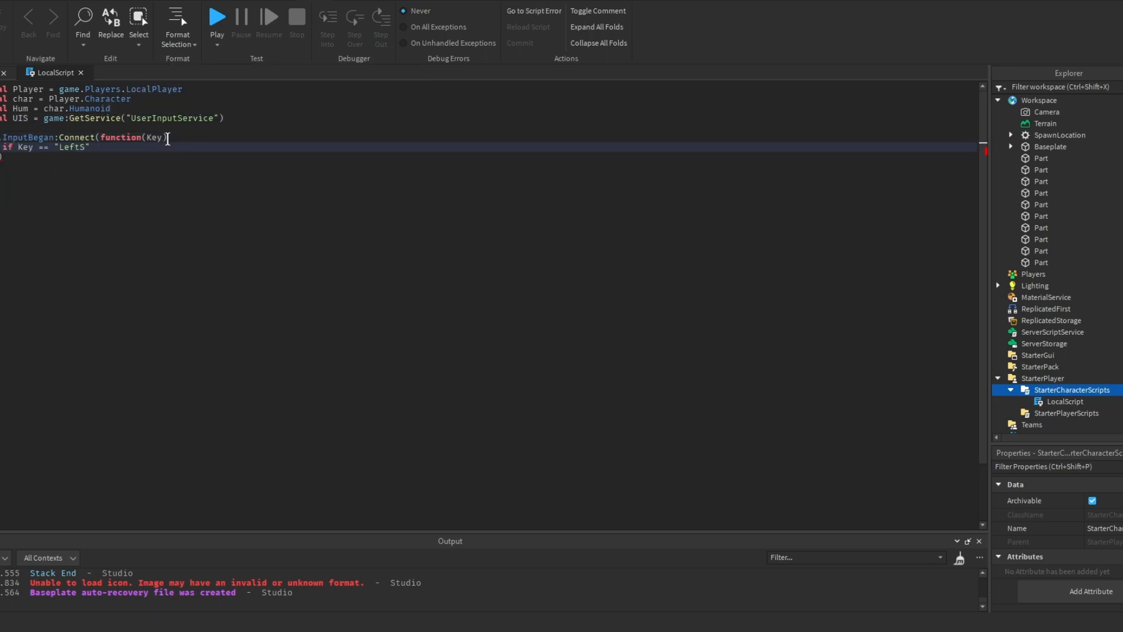
{"action": "type", "text": "Enum.KeyCode then"}
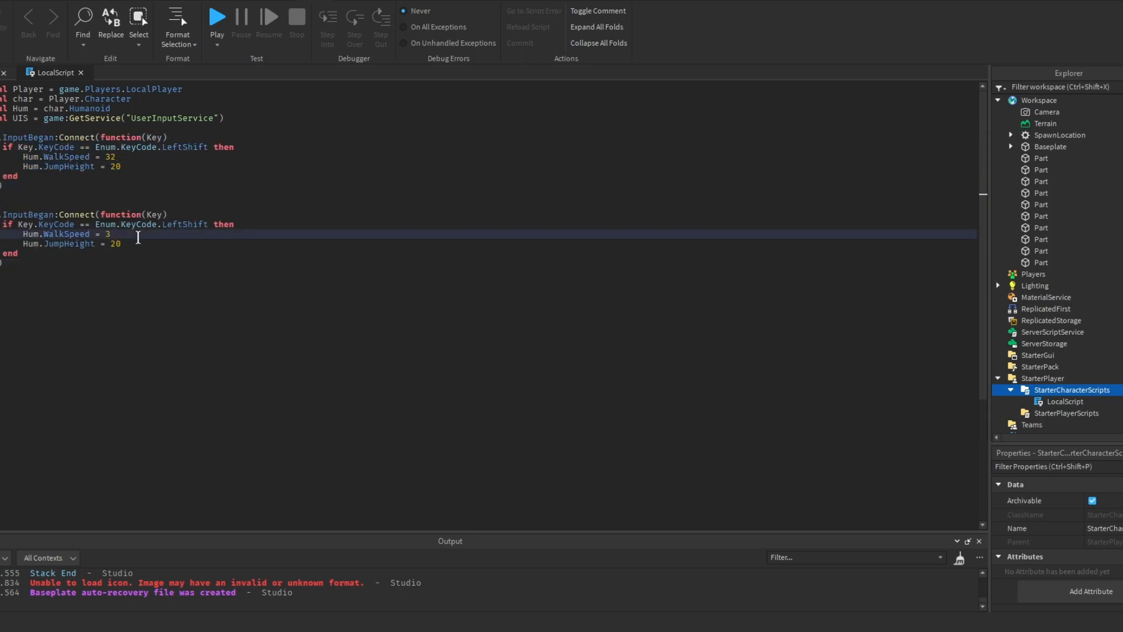
{"action": "type", "text": "game.Workspace.CurrentCamera.FieldOfView"}
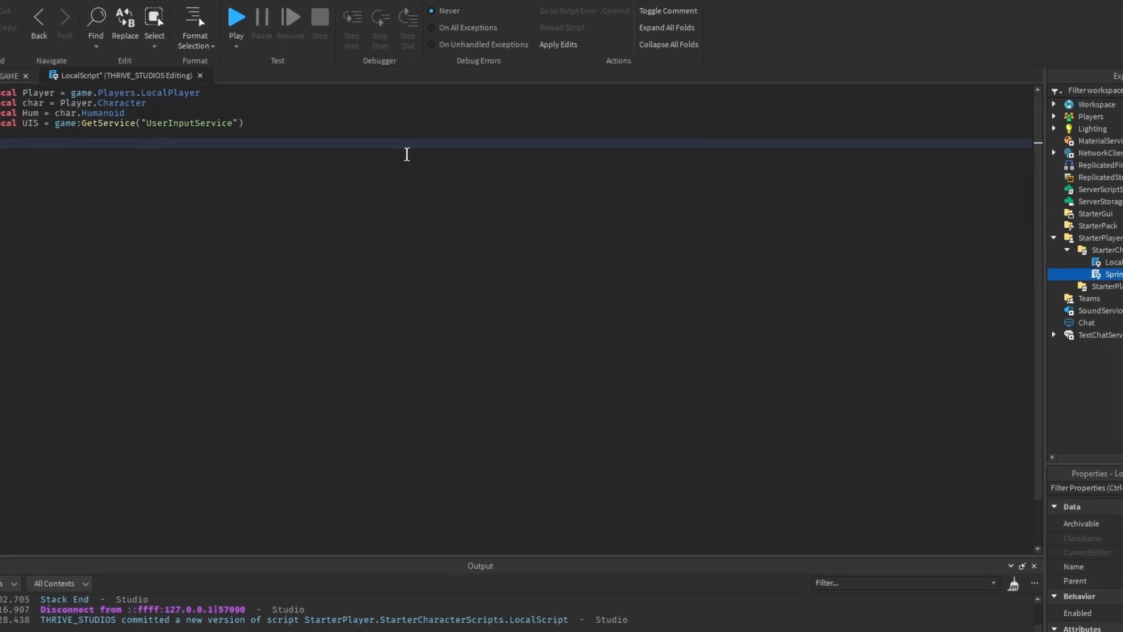
- Write the Crouch handler: UIS.InputBegan with if Key.KeyCode == Enum.KeyCode.C then
{"action": "type", "text": "UIS.InputBegan:Connect(function(Key)"}
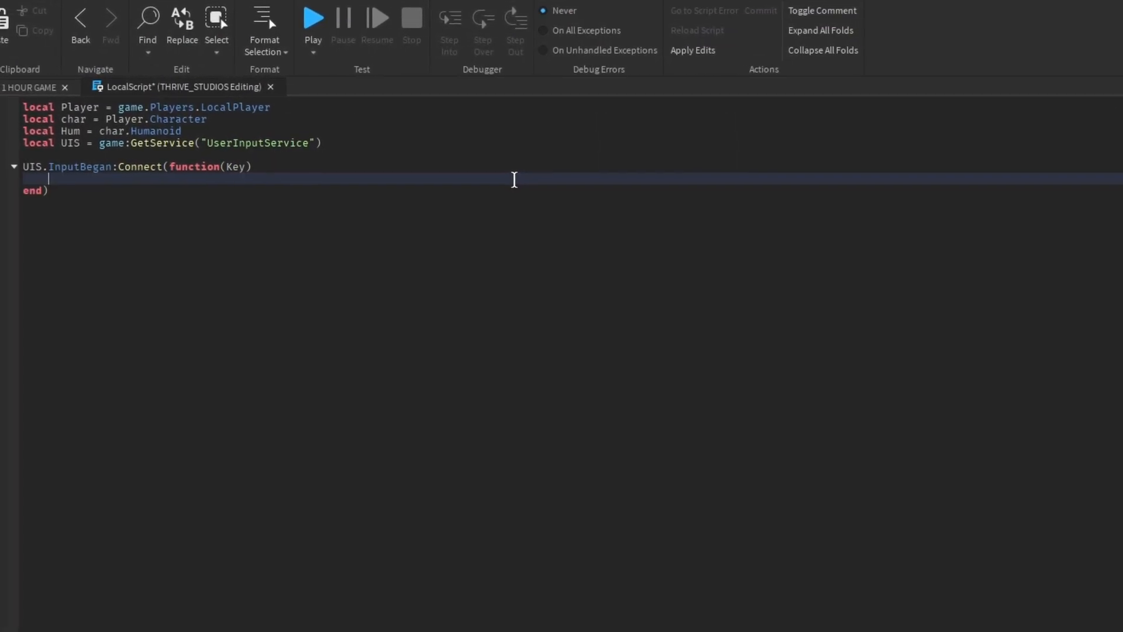
{"action": "type", "text": "if Key.KeyCode == Enum"}
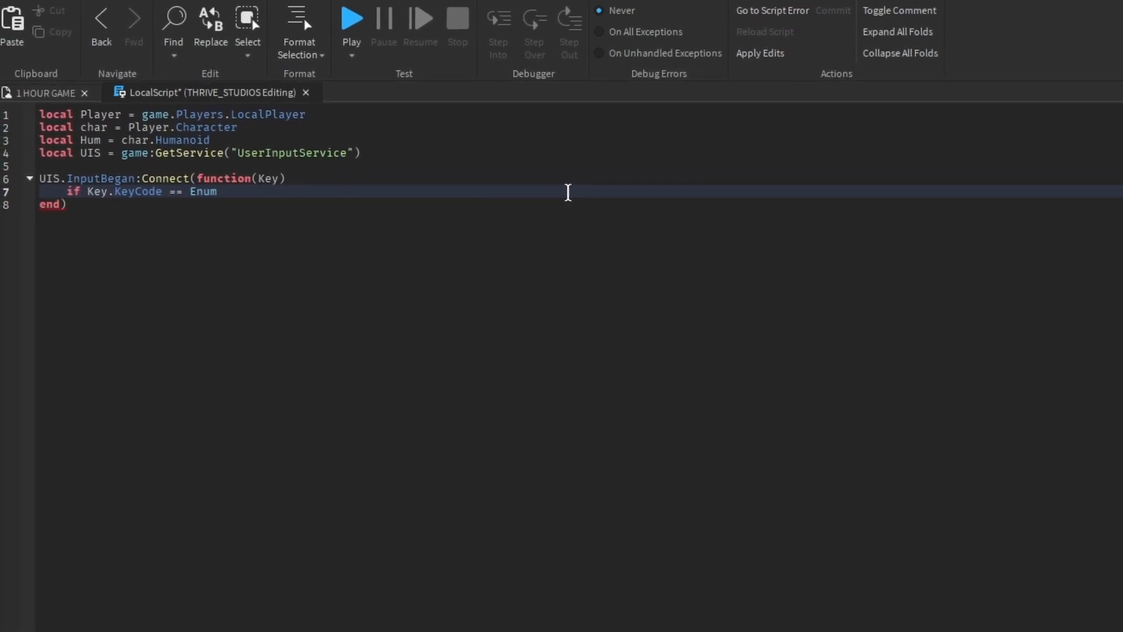
{"action": "type", "text": ".KeyCode.C then"}
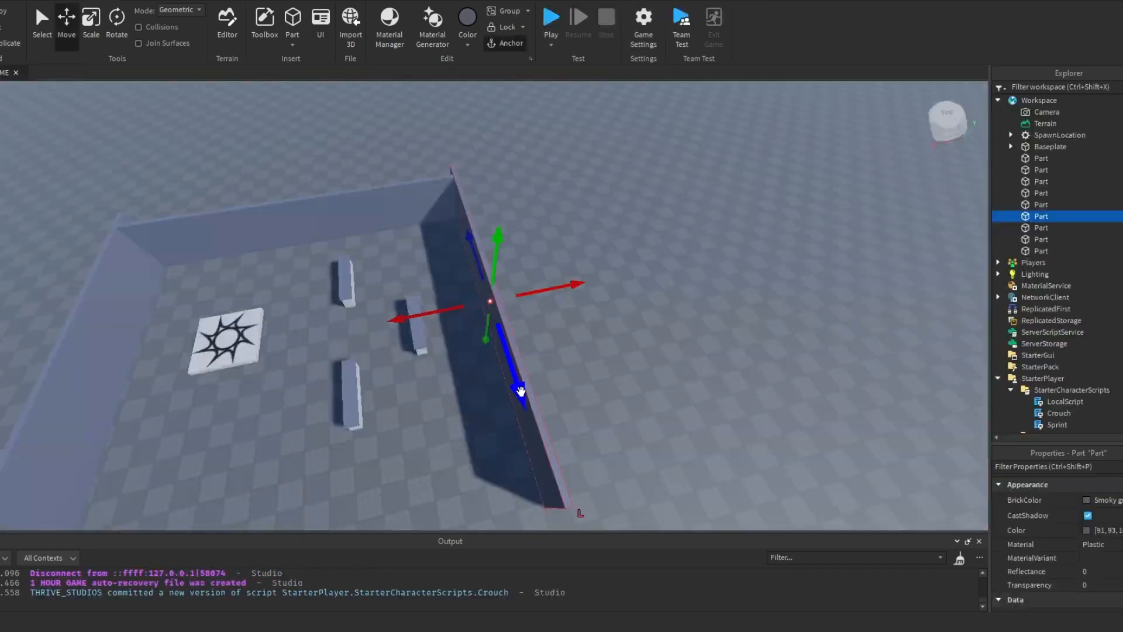
- Move the wall parts into place and give the floor a Grass material with pillars and roof
{"action": "left_click", "coordinate": [117, 23]}
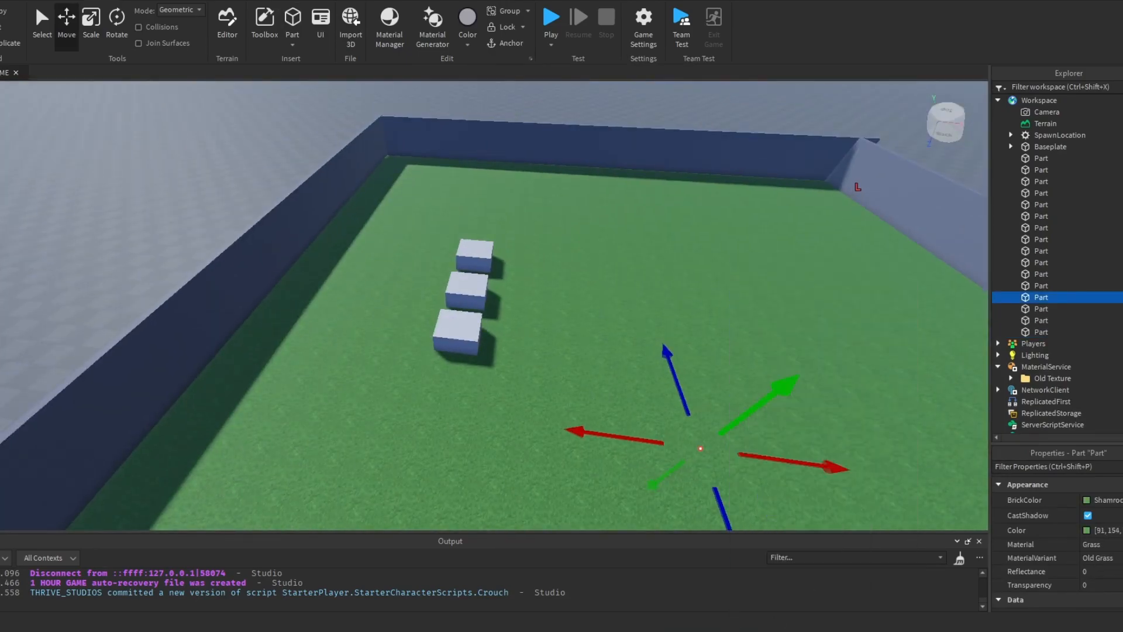
{"action": "left_click", "coordinate": [90, 21]}
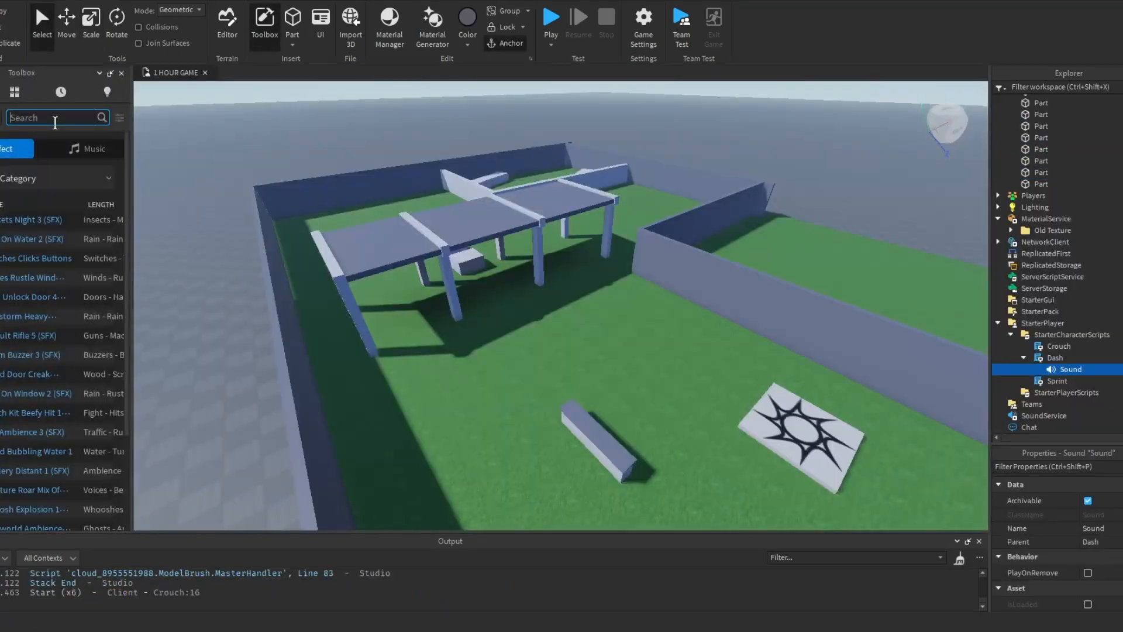
- Find 'dash' in the Toolbox audio and insert the sound effect under the Dash script
{"action": "type", "text": "dash"}
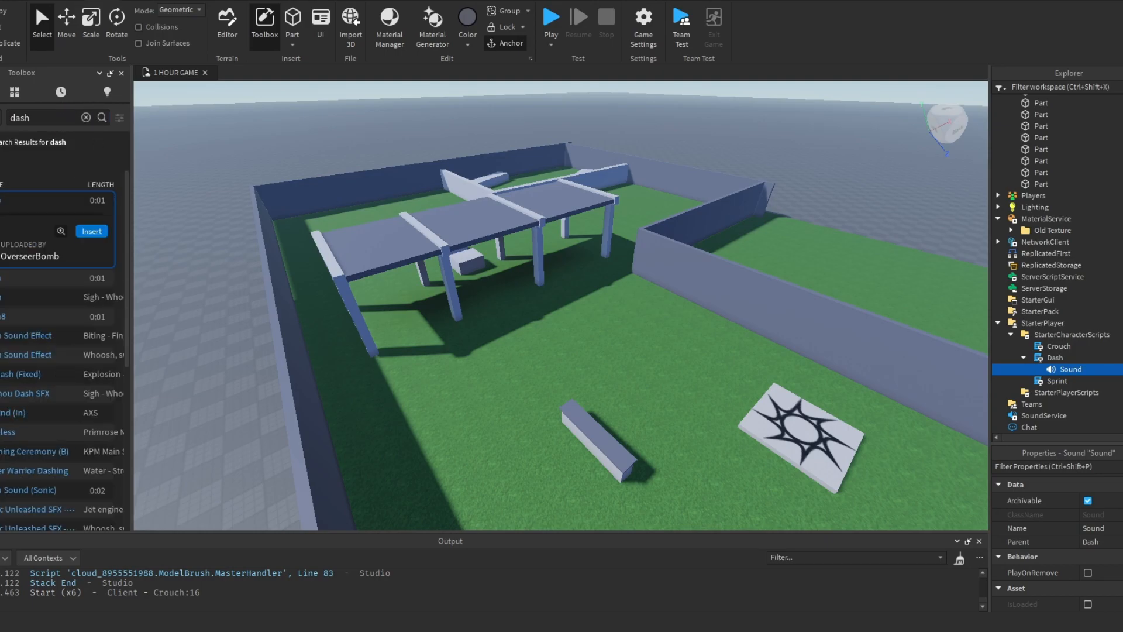
{"action": "left_click", "coordinate": [550, 17]}
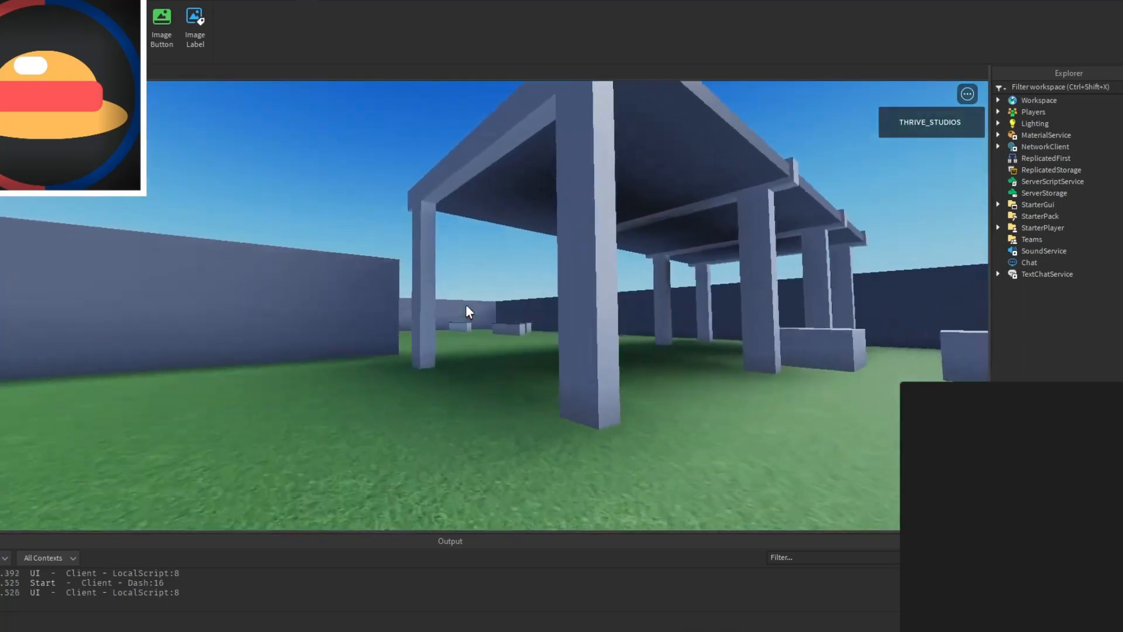
- Tint the Lighting colour orange (#f79217) for warm light and long shadows
{"action": "left_click", "coordinate": [467, 21]}
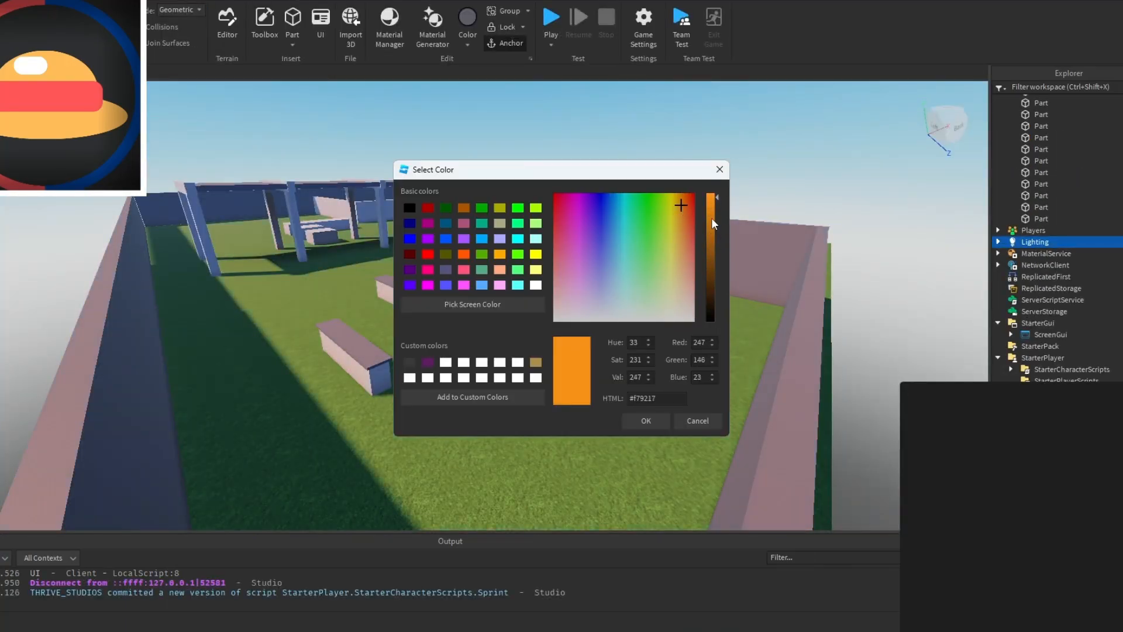
{"action": "left_click", "coordinate": [696, 420]}
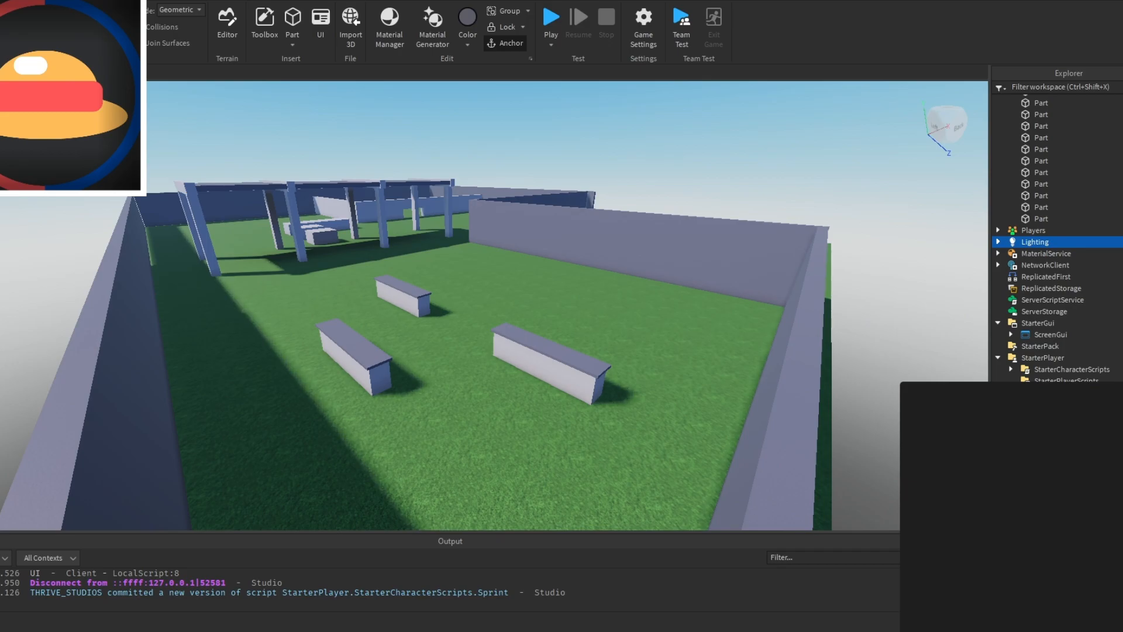
{"action": "left_click", "coordinate": [467, 16]}
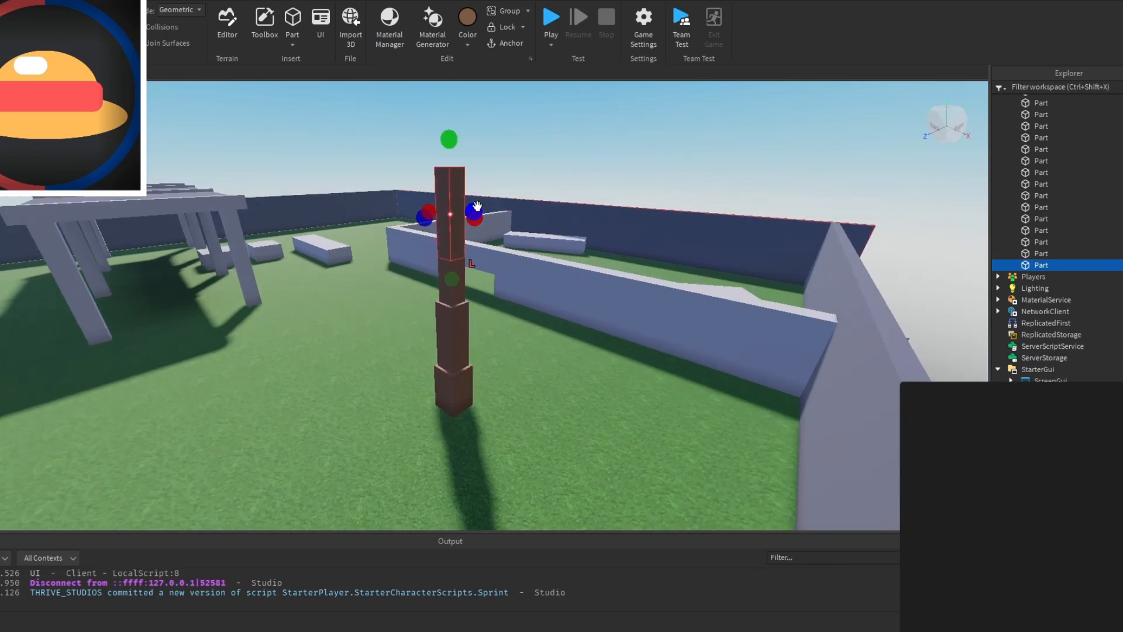
- Apply a Wood material from Material Manager to the selected brown trunk parts
{"action": "left_click", "coordinate": [388, 24]}
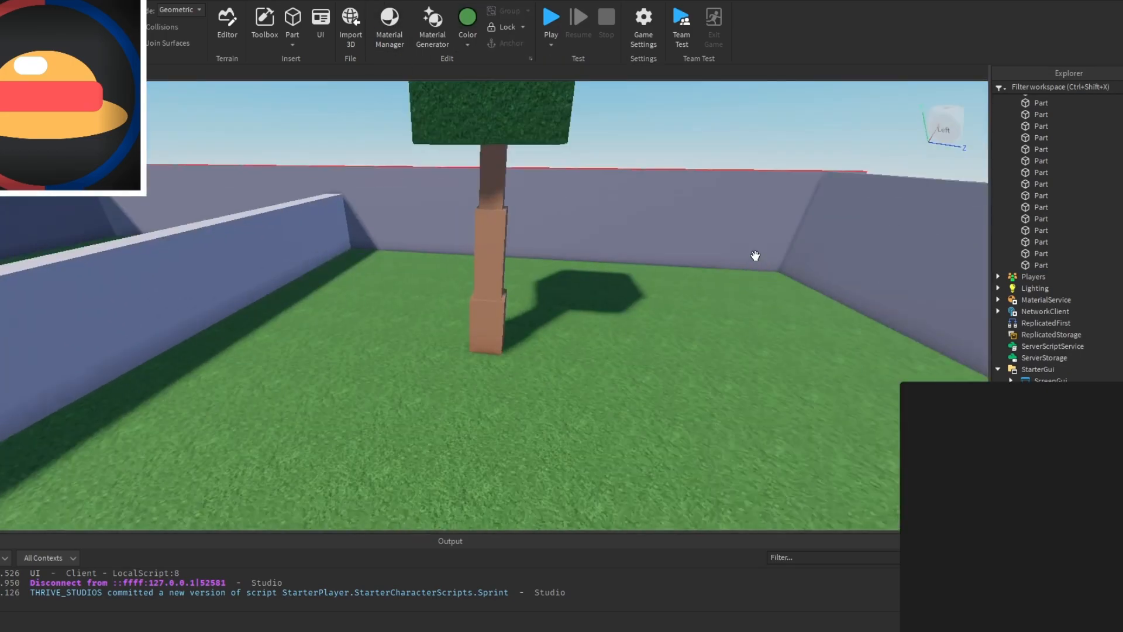
{"action": "left_click", "coordinate": [388, 25]}
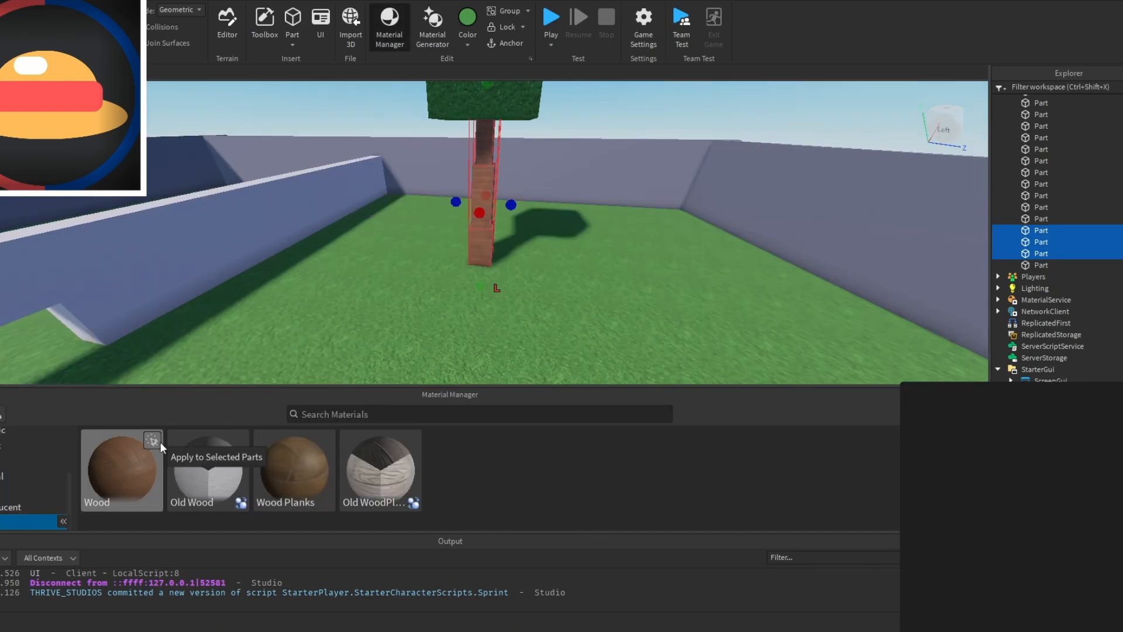